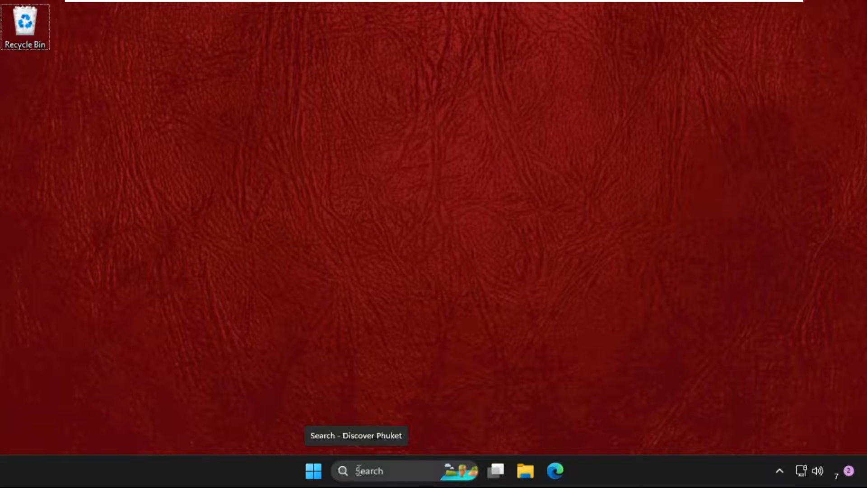
Step: Launch services.msc from Run and bring up the context menu for the Windows Audio service
key(Win+r)
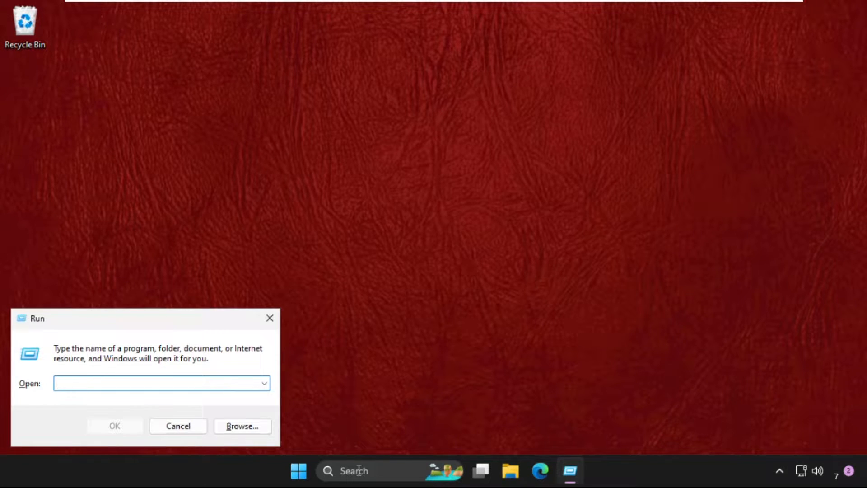
text(services.ms)
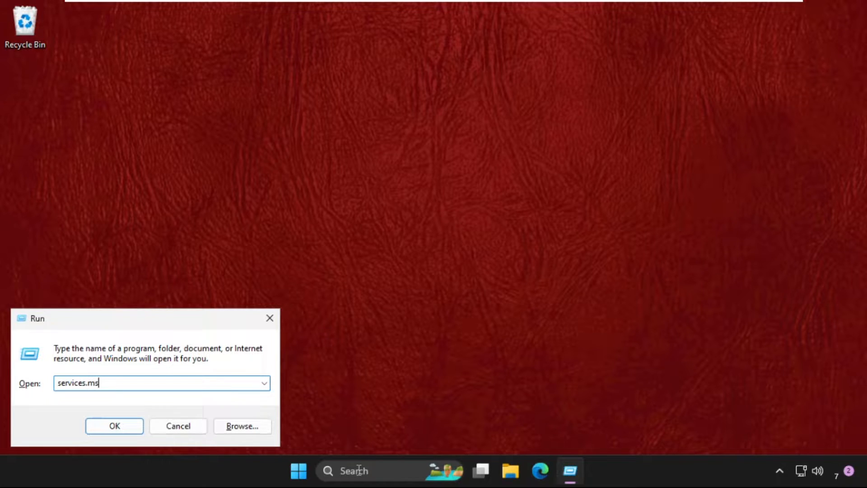
click(114, 425)
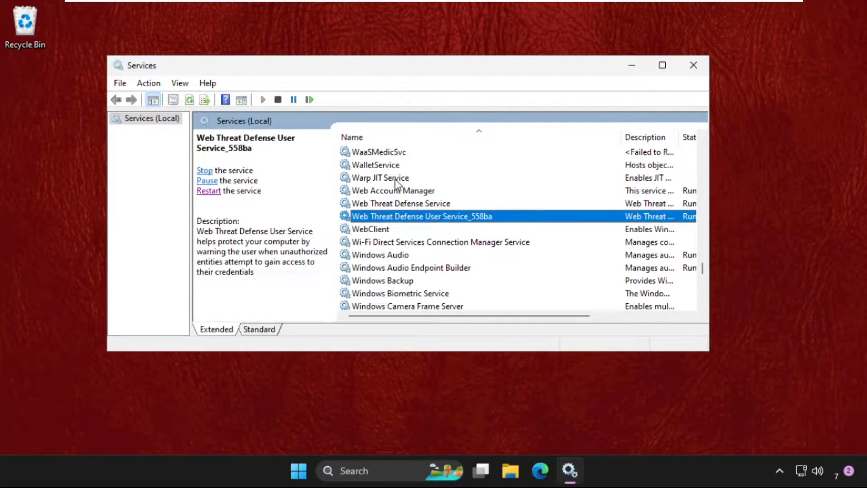
click(411, 268)
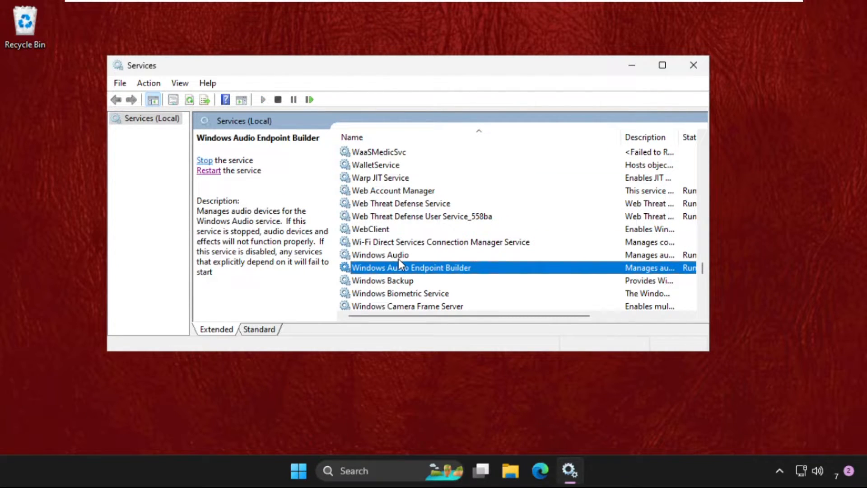
right_click(381, 255)
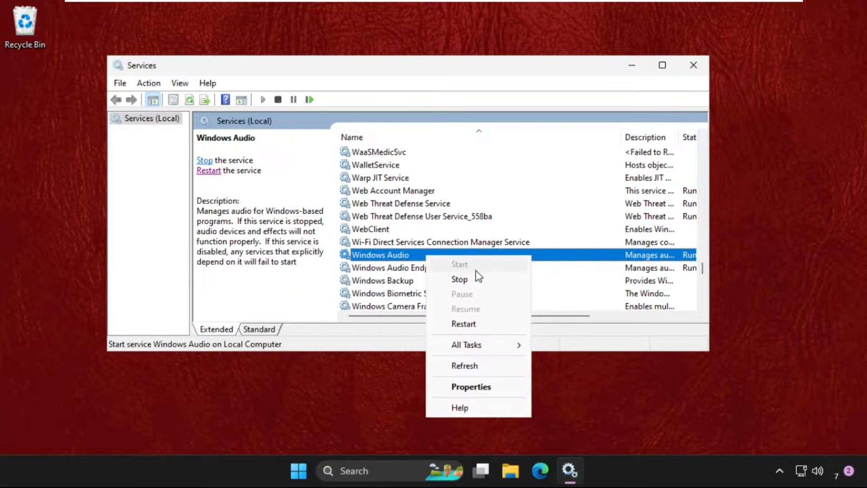
Step: Keep Windows Audio's startup type Automatic with status Running, apply and close its properties
click(471, 387)
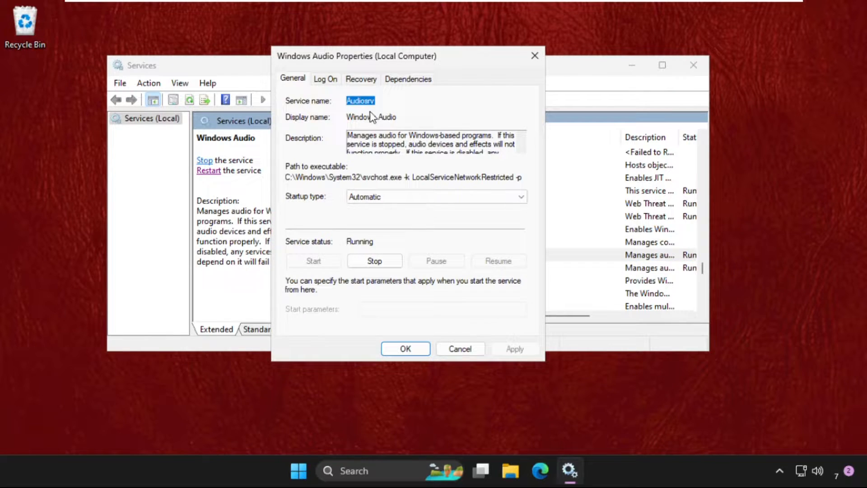
click(436, 196)
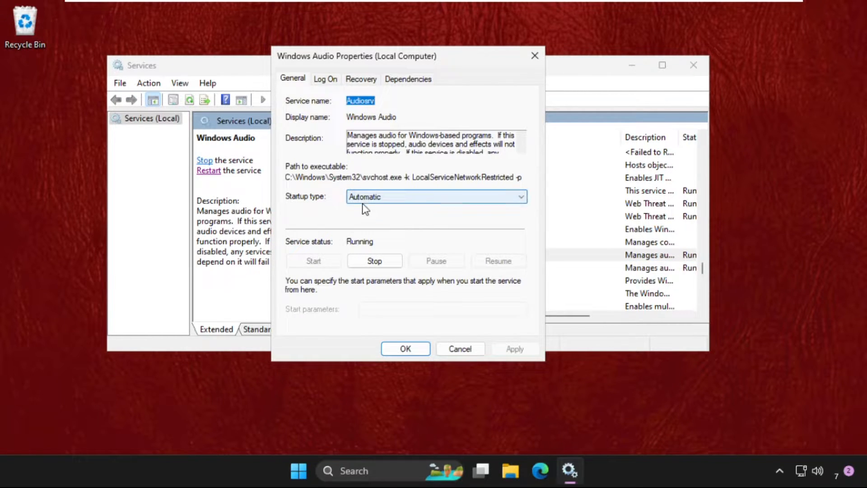
click(437, 196)
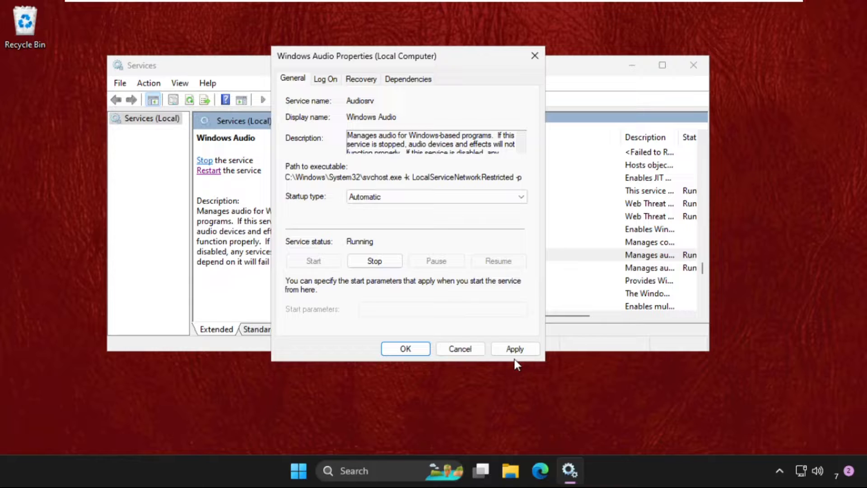
click(514, 348)
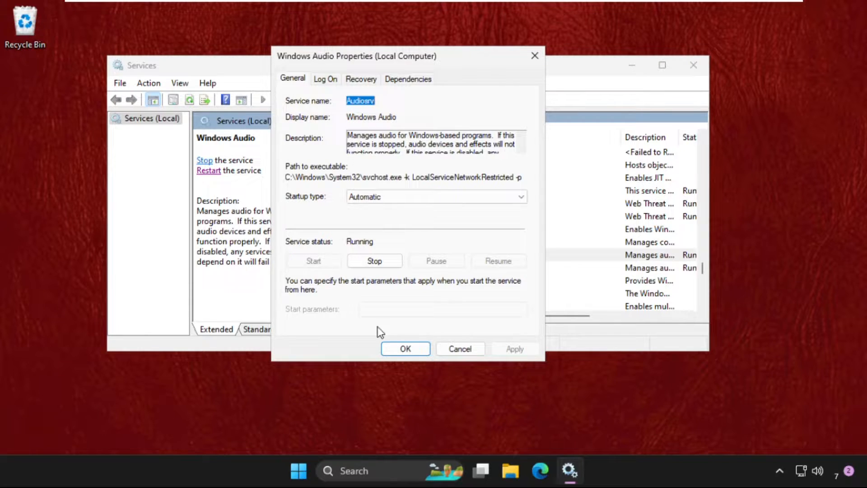
click(405, 348)
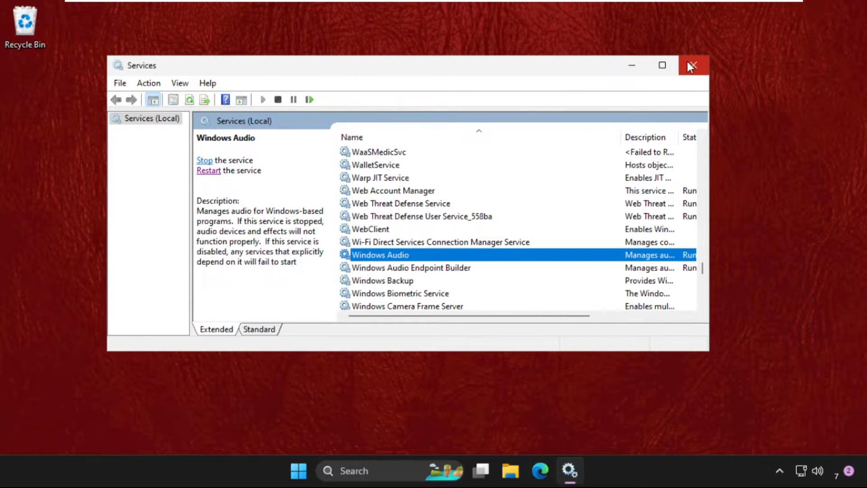
Step: Close Services and open Device Manager from a taskbar search for 'device Manager'
click(694, 65)
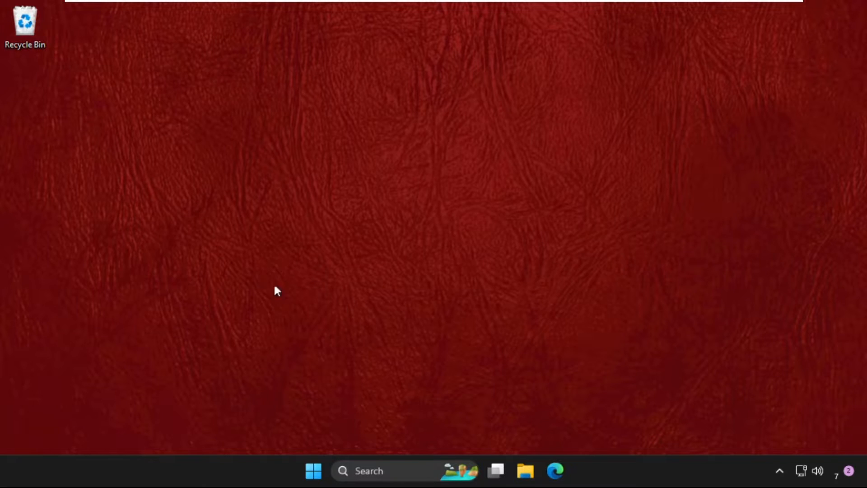
mouse_move(533, 245)
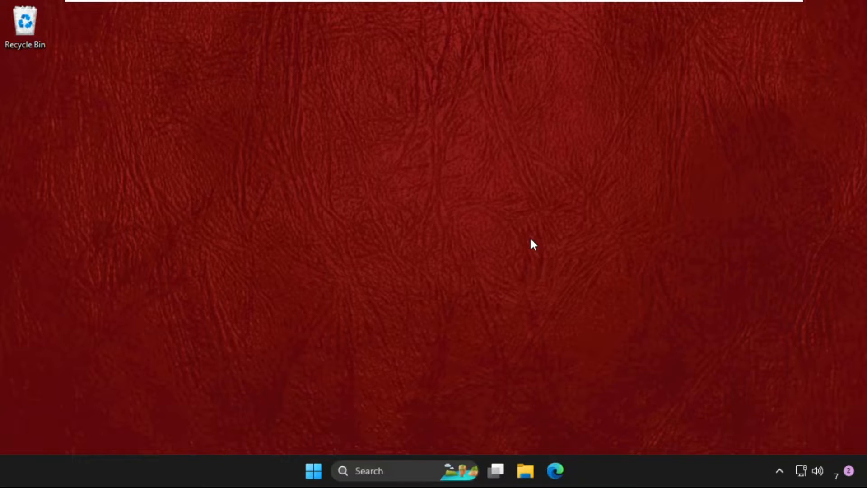
mouse_move(488, 252)
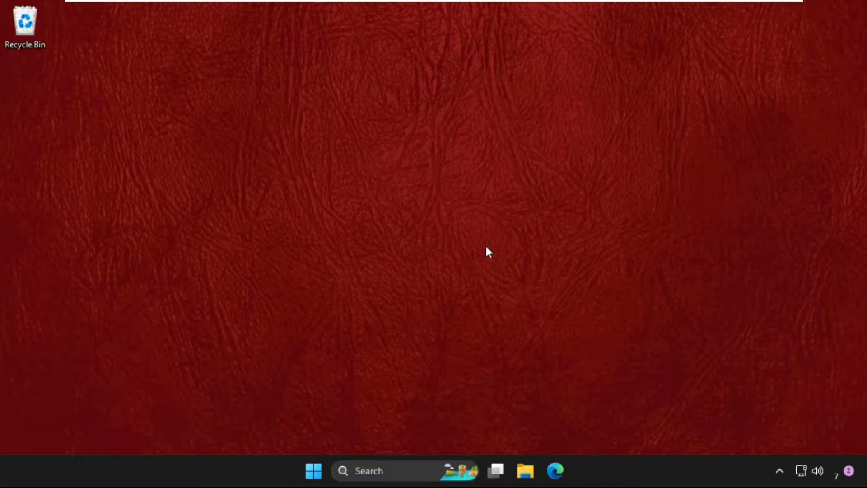
mouse_move(375, 282)
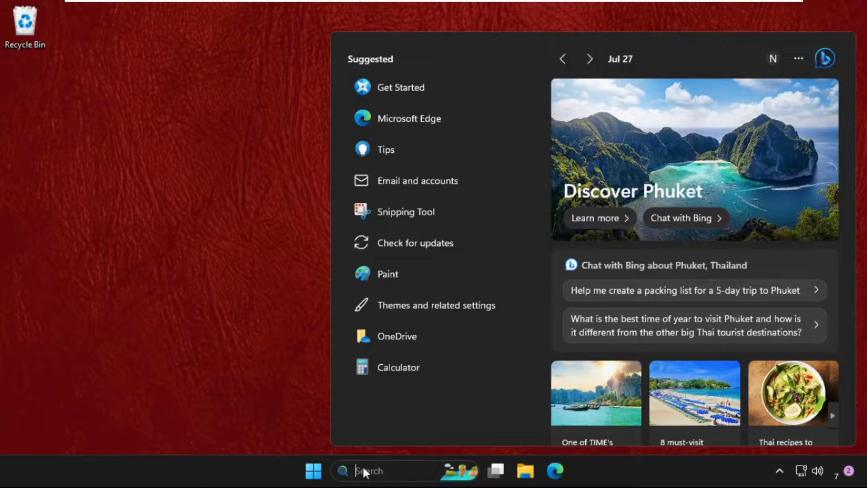
text(device Manager)
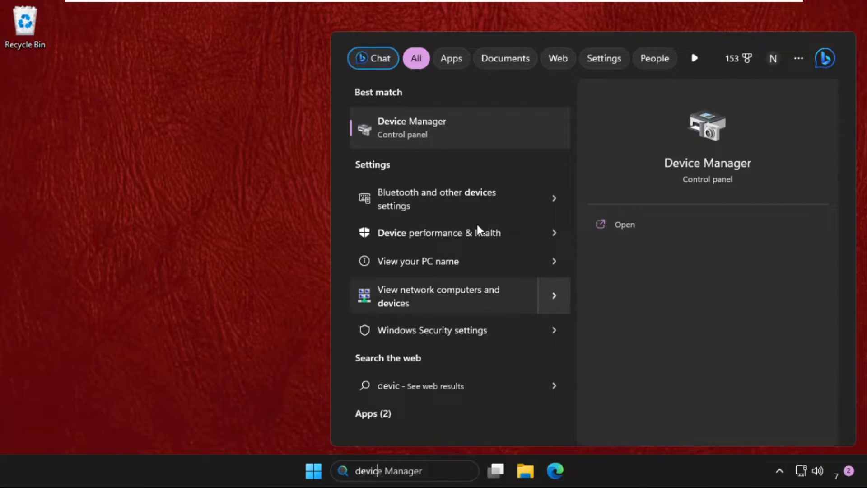
click(412, 128)
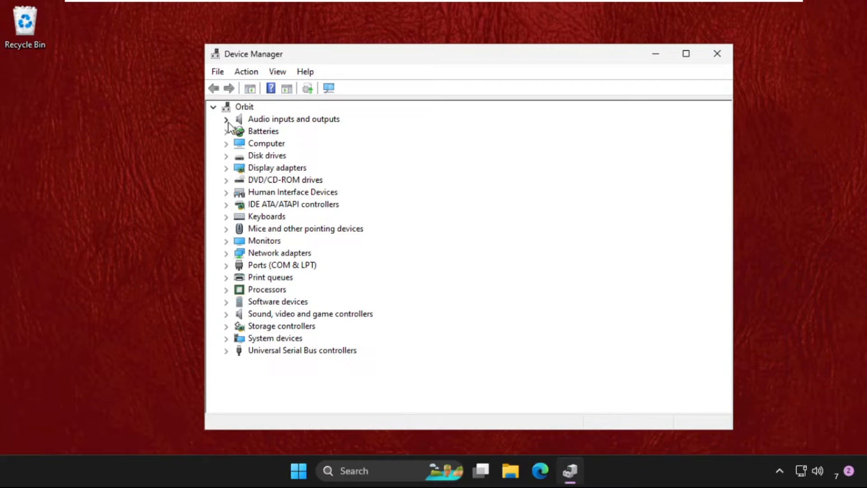
Step: Expand Audio inputs and outputs and Sound, video and game controllers, revealing microphone, speakers and HD audio
click(226, 119)
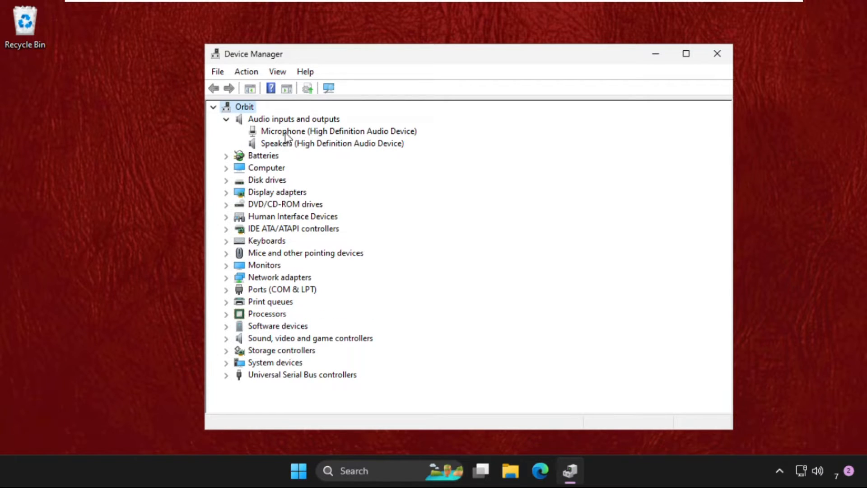
click(339, 131)
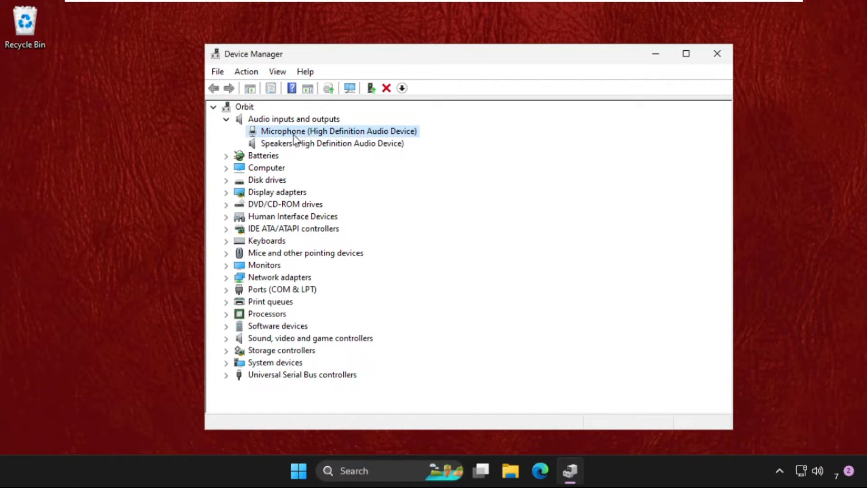
mouse_move(284, 151)
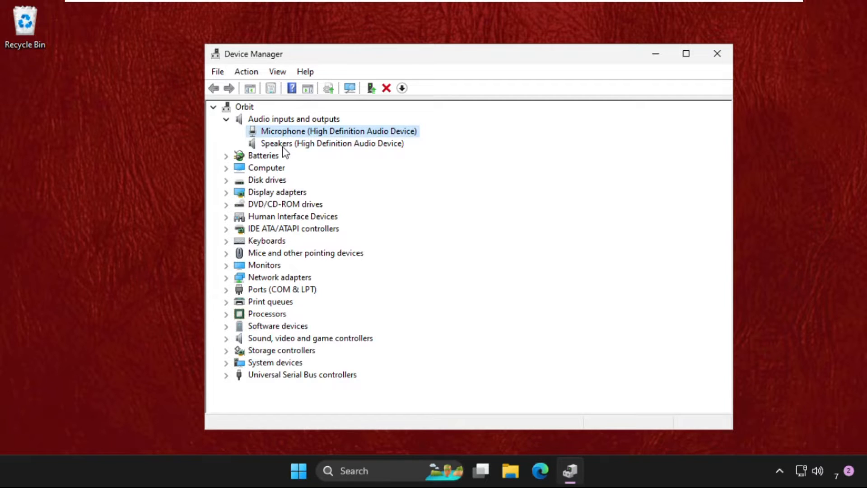
click(226, 338)
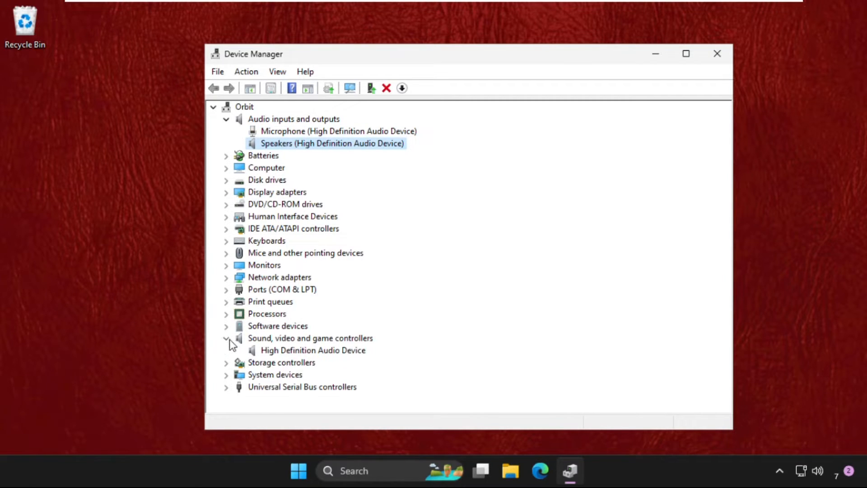
mouse_move(304, 138)
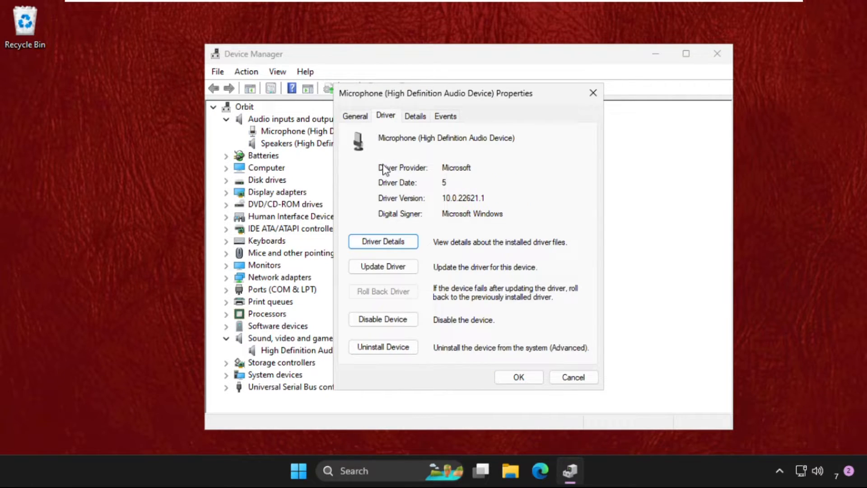
mouse_move(408, 198)
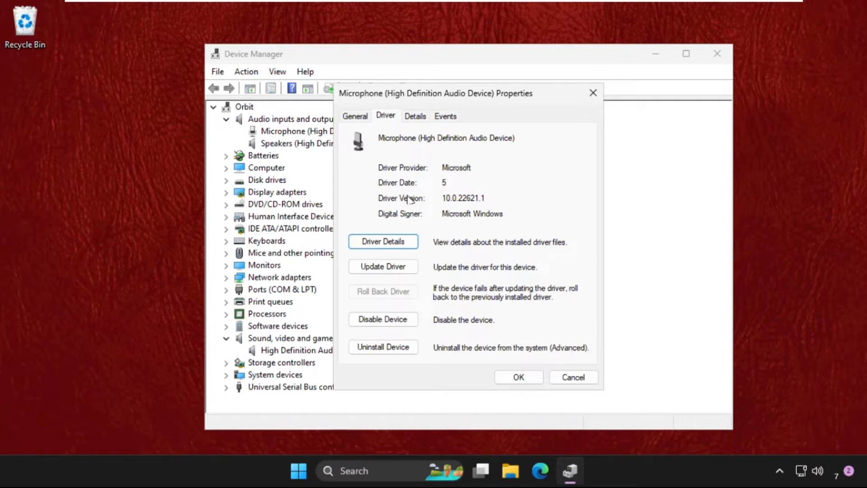
Step: Run an automatic driver search for the Microphone, confirming the best driver is already installed
click(383, 266)
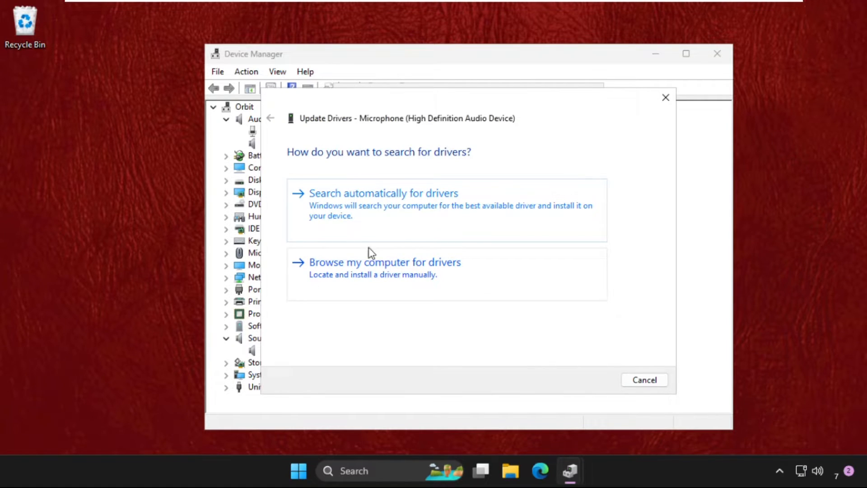
click(383, 193)
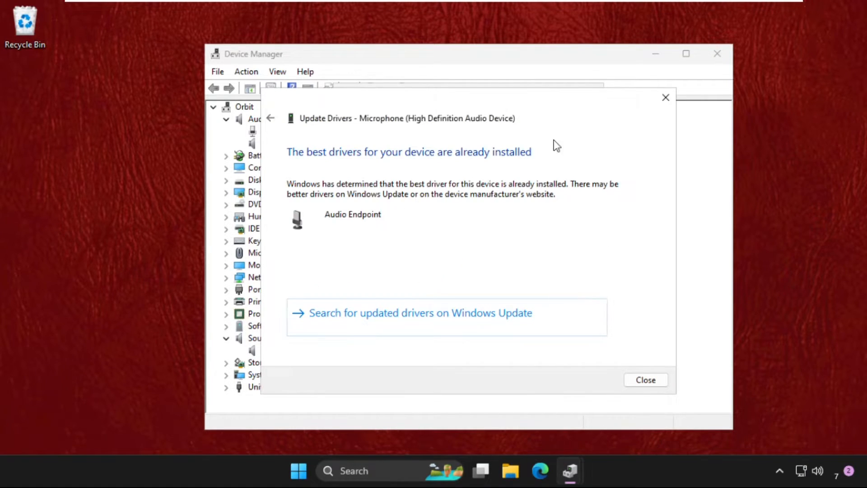
click(645, 381)
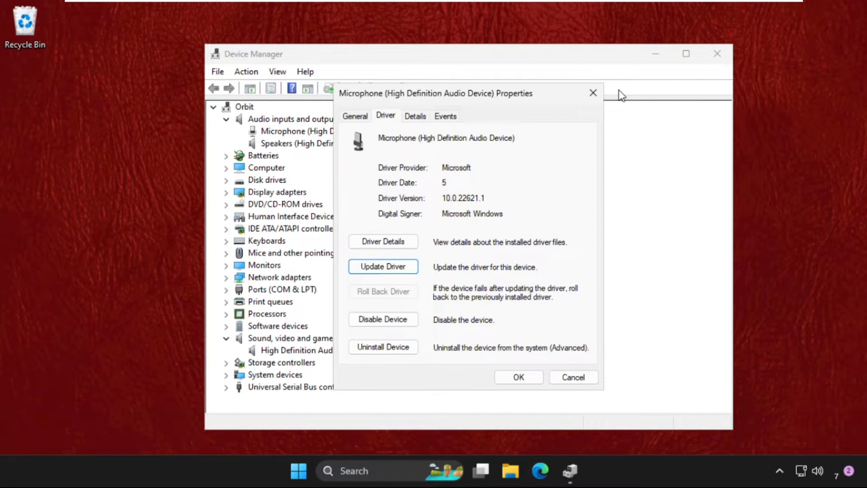
Step: Start a driver update for Speakers (High Definition Audio Device) with an automatic search
right_click(276, 144)
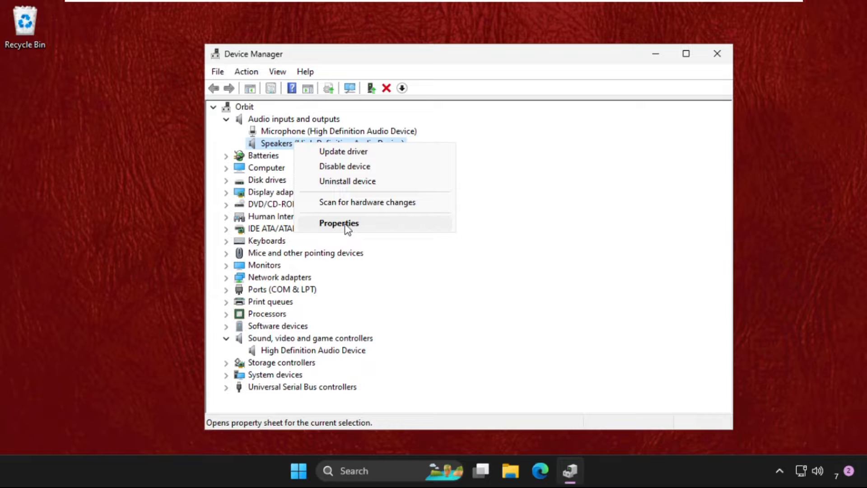
click(339, 223)
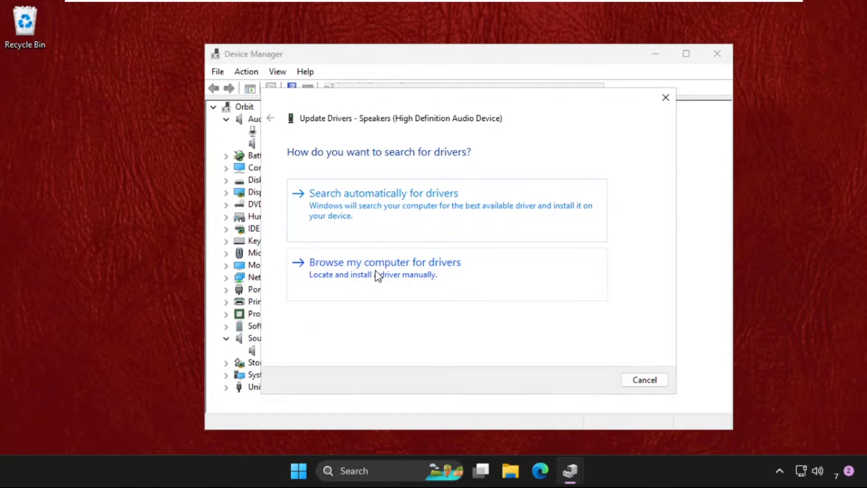
click(383, 194)
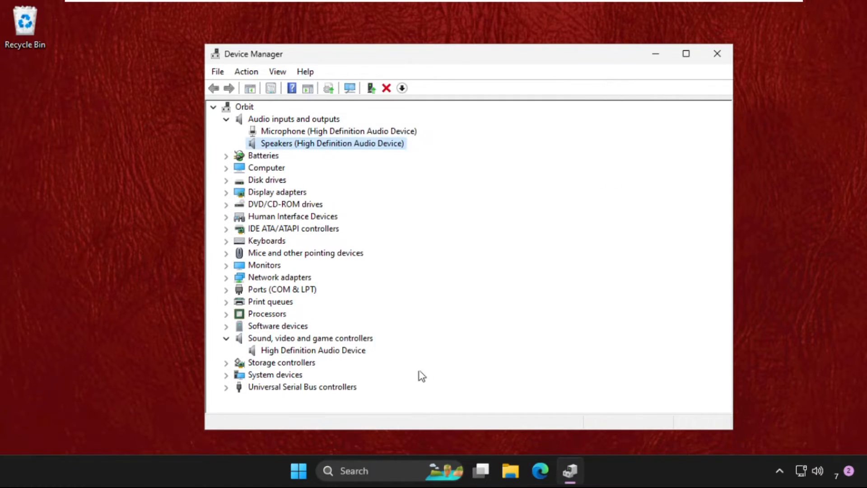
Step: Bring up the High Definition Audio Device properties on its Driver details and begin a driver update
click(313, 350)
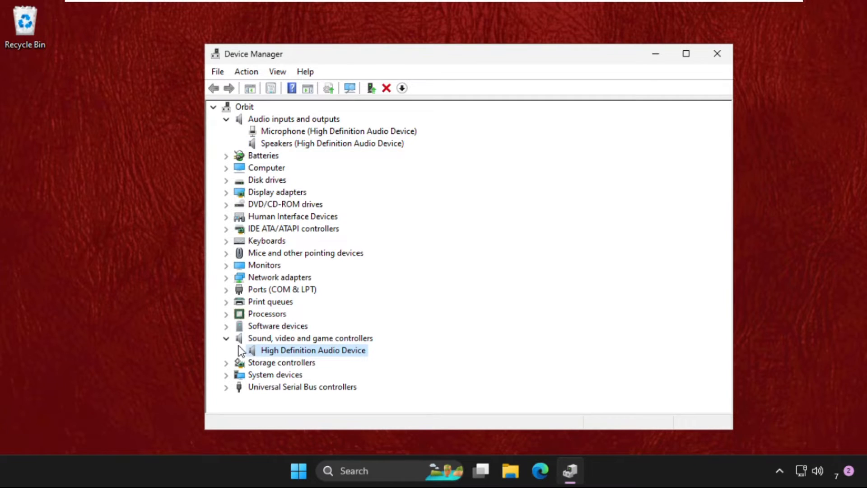
right_click(313, 350)
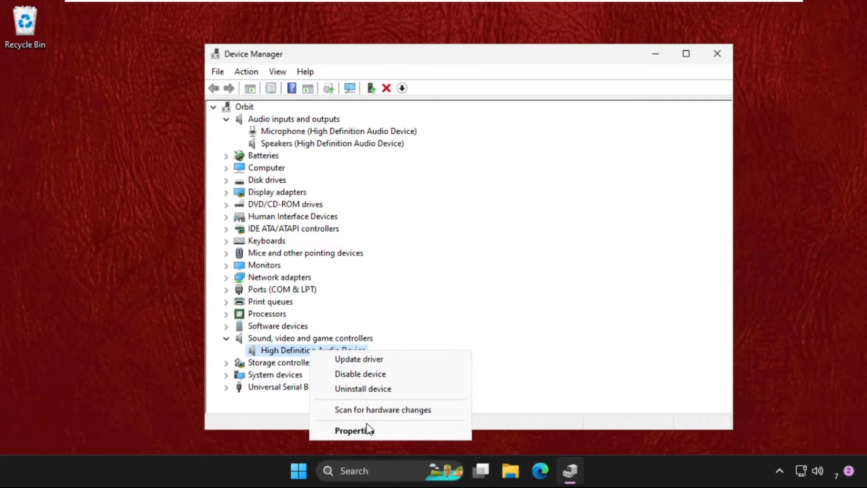
click(353, 430)
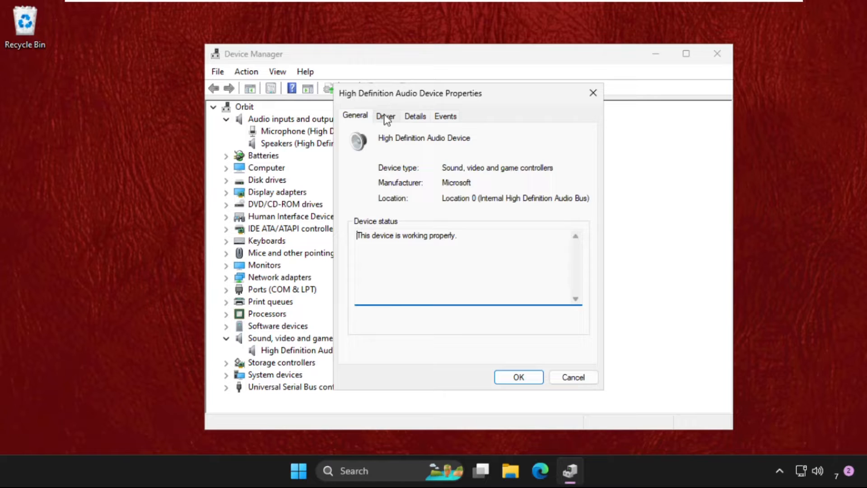
click(385, 115)
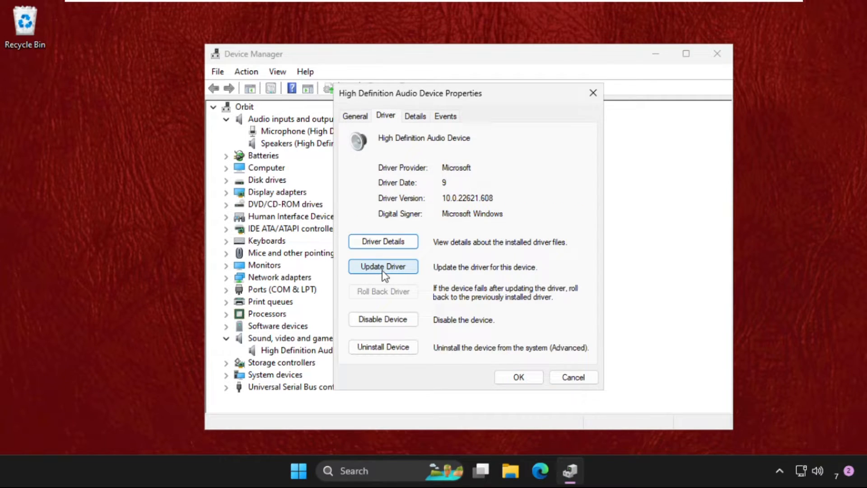
click(383, 266)
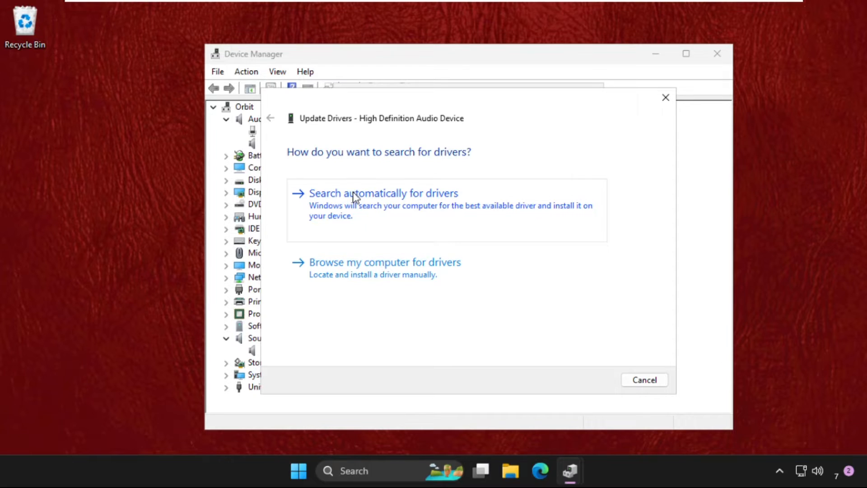
click(383, 193)
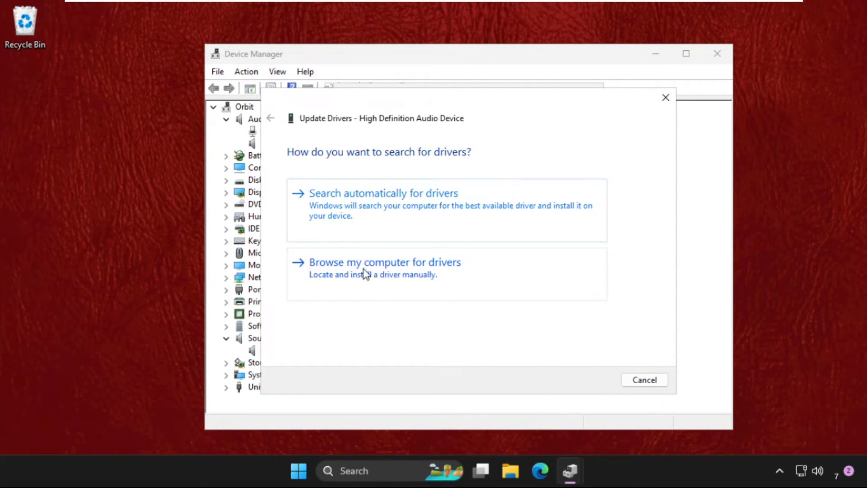
Step: Manually reinstall the High Definition Audio Device driver from compatible drivers, confirm the warning, and close Device Manager
click(385, 262)
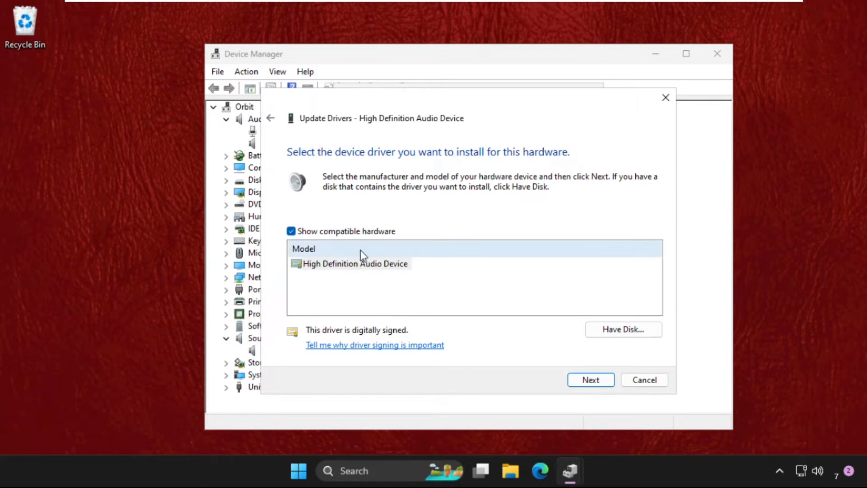
click(354, 263)
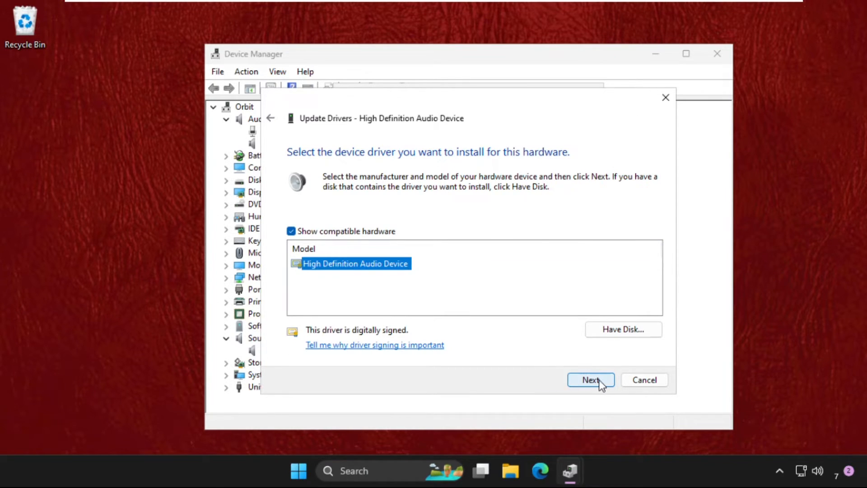
click(591, 380)
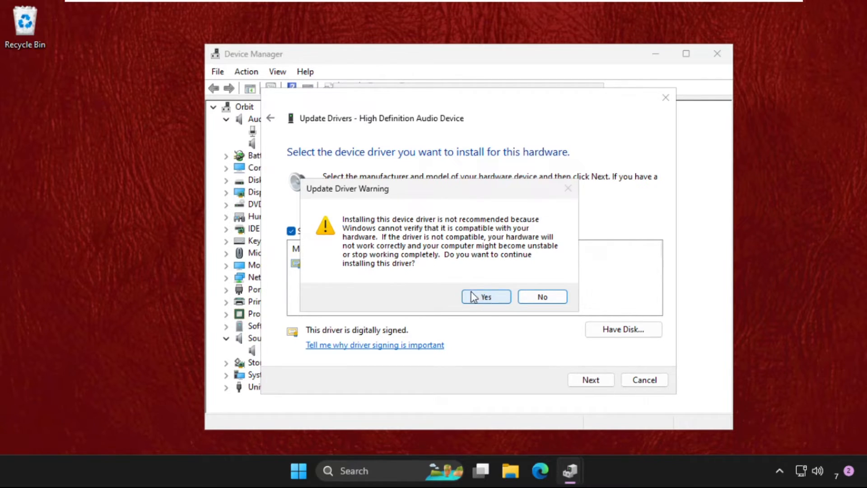
click(541, 296)
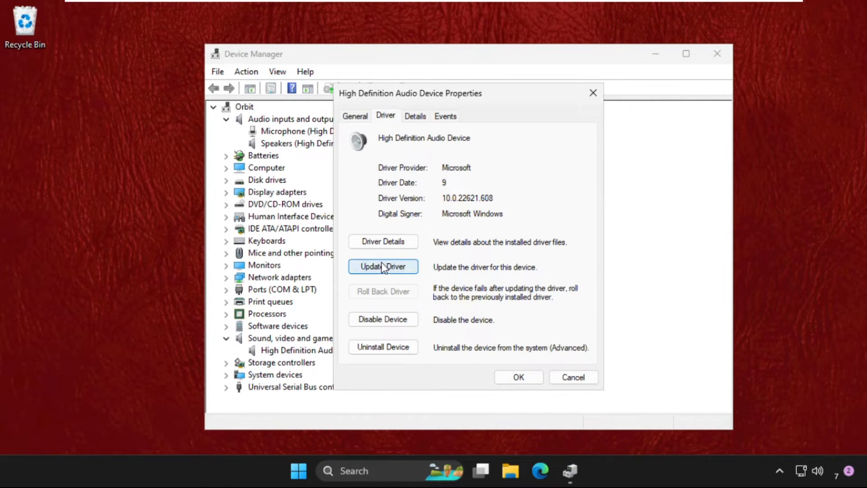
click(383, 266)
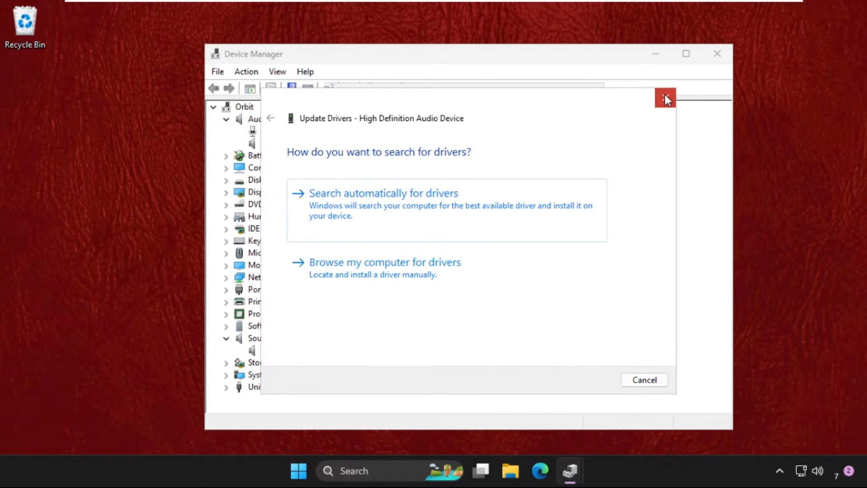
click(665, 97)
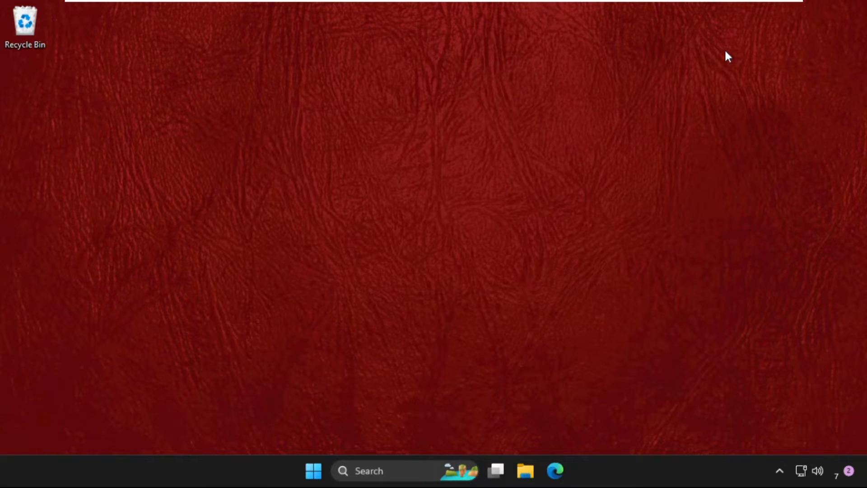
Step: Reach the Sound playback settings from Control Panel, showing Speakers as default, and close Control Panel
text(control panel)
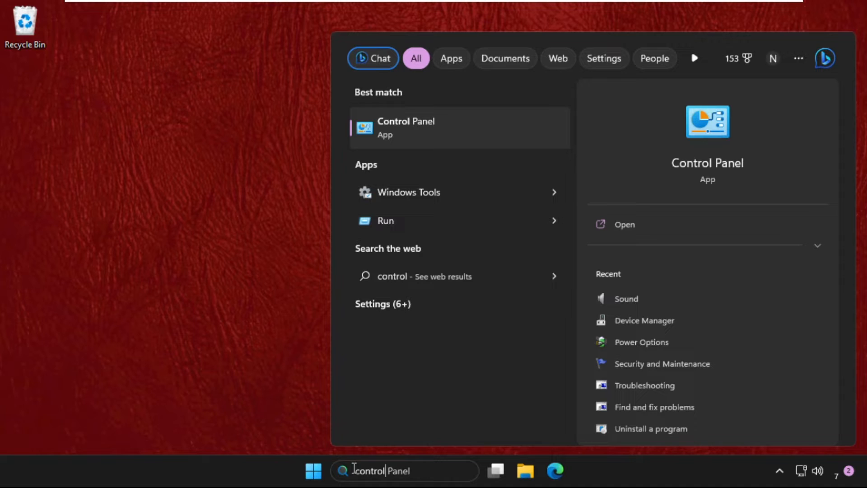
click(406, 127)
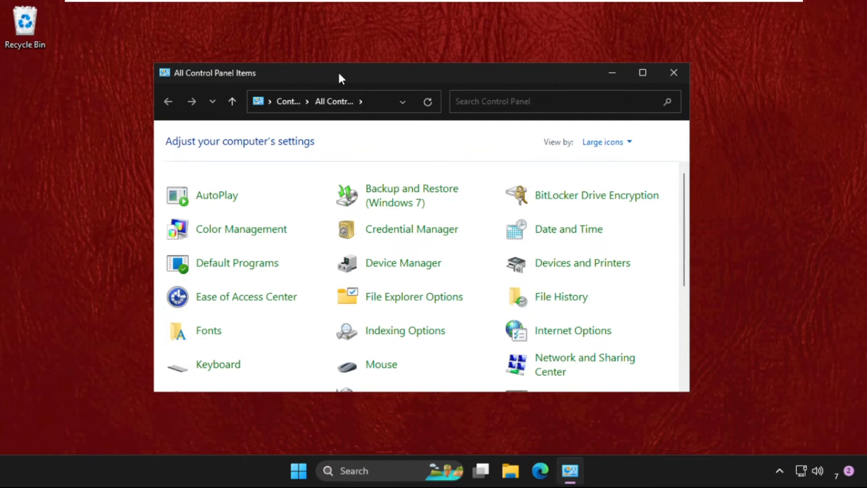
click(606, 142)
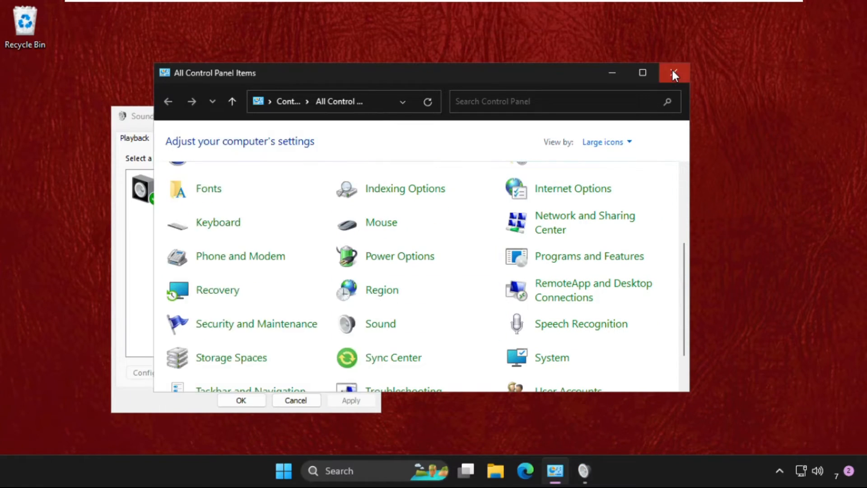
click(674, 73)
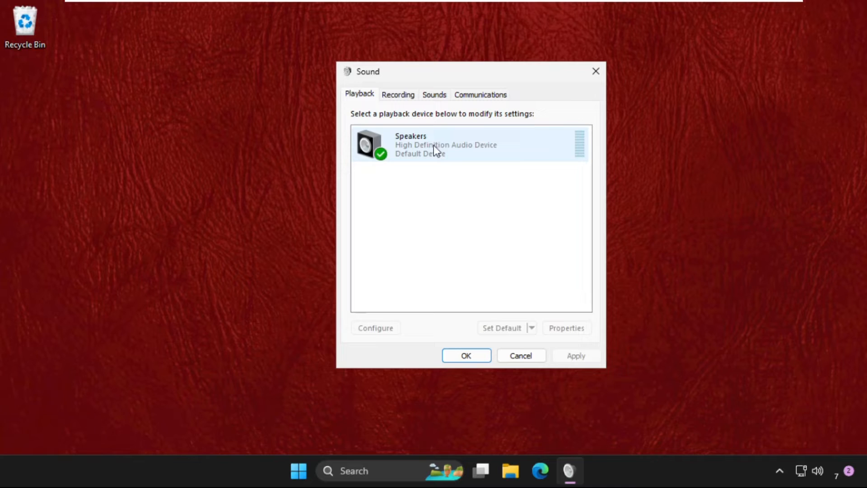
mouse_move(416, 142)
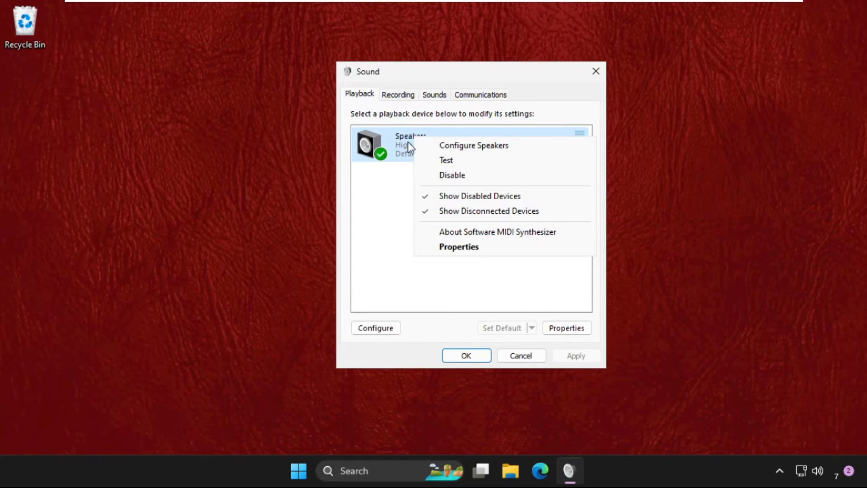
Step: Open Speakers Properties to the Levels tab, showing the speaker volume at 100
click(451, 175)
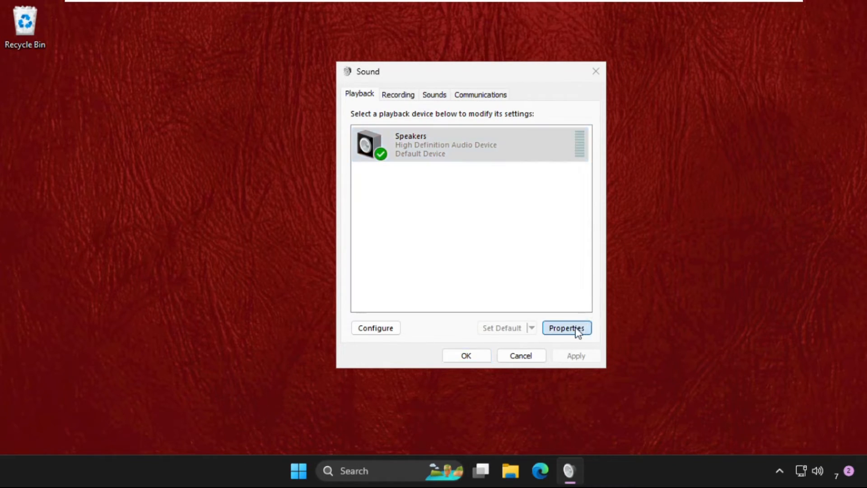
click(566, 327)
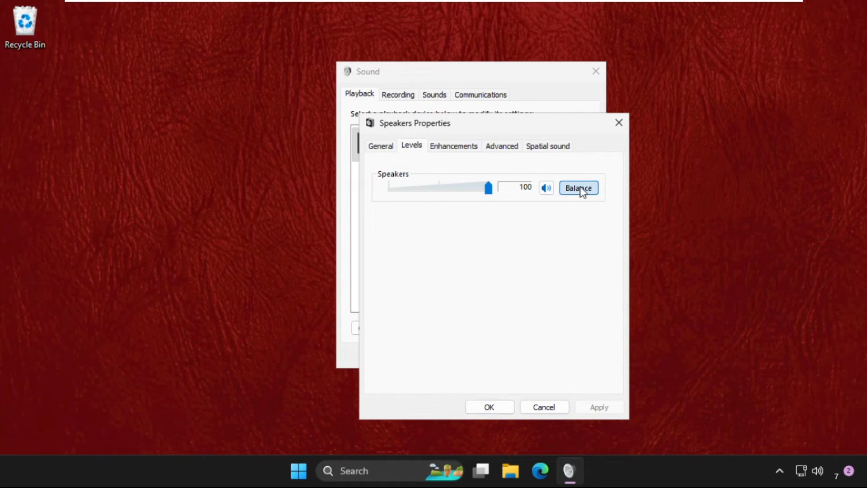
click(578, 188)
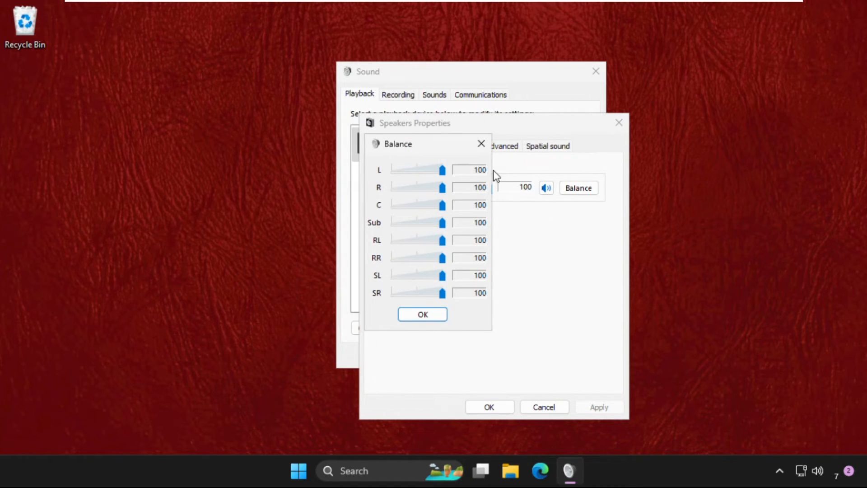
mouse_move(488, 223)
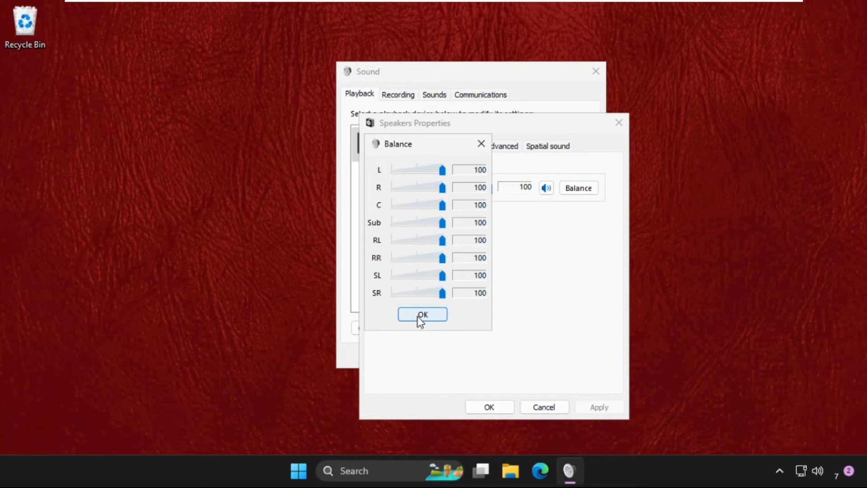
click(423, 315)
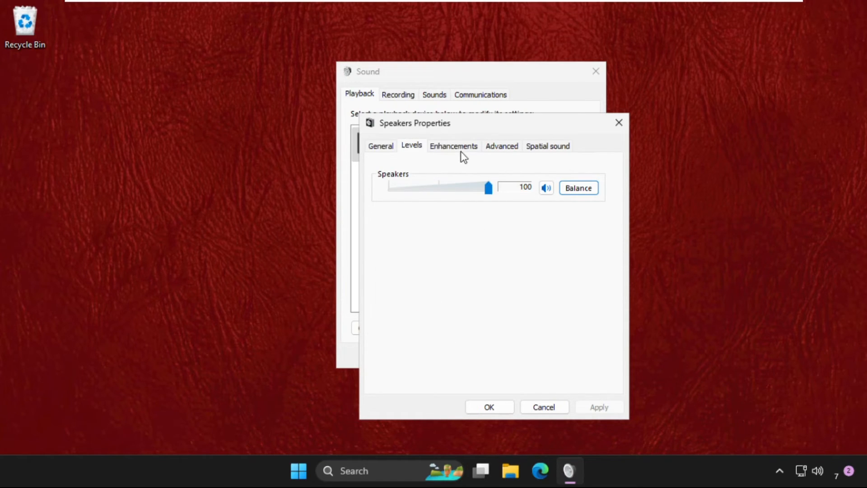
Step: Keep Disable all enhancements ticked for the speakers and save both Speakers Properties and Sound
click(453, 145)
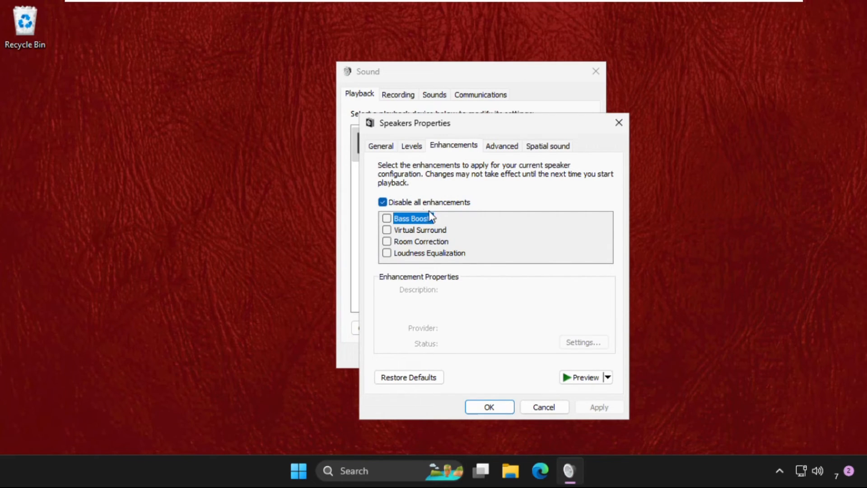
mouse_move(496, 420)
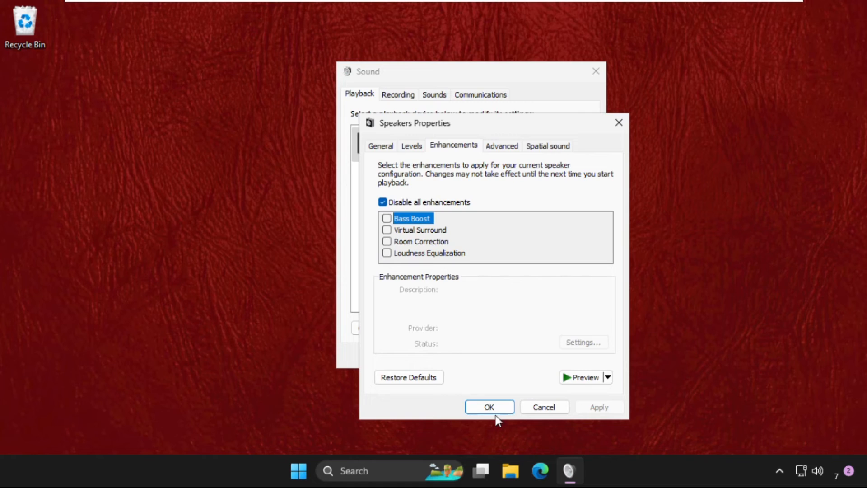
click(488, 407)
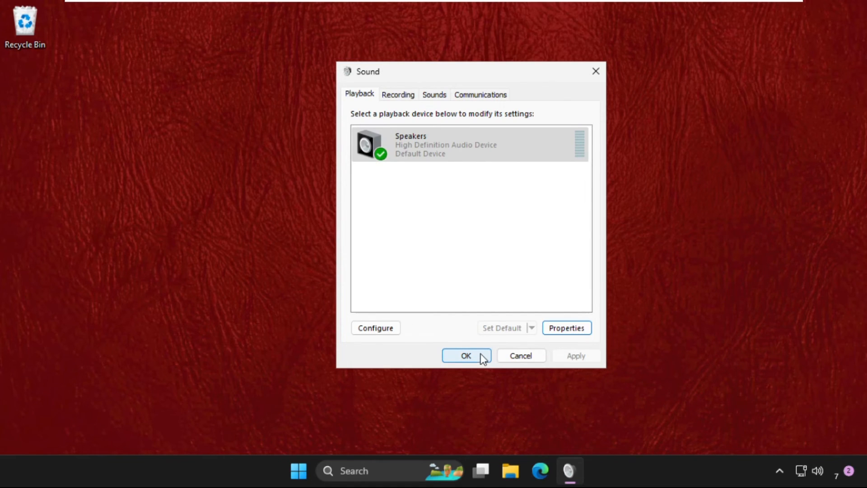
click(467, 356)
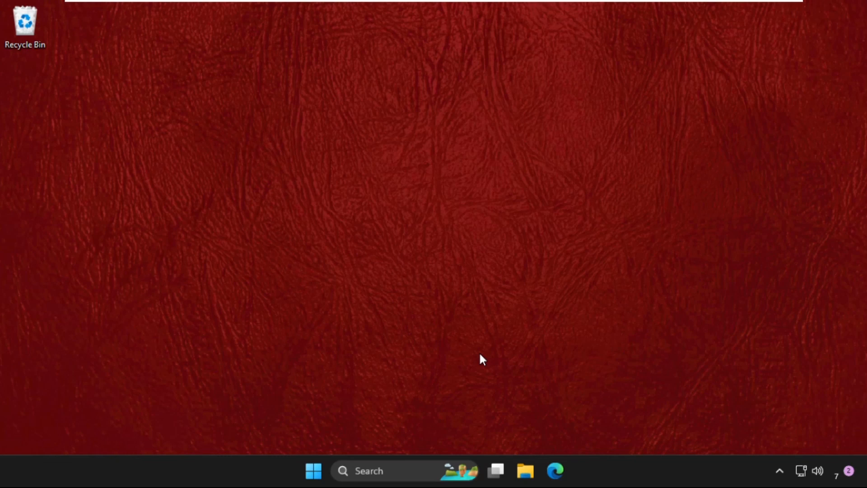
mouse_move(481, 357)
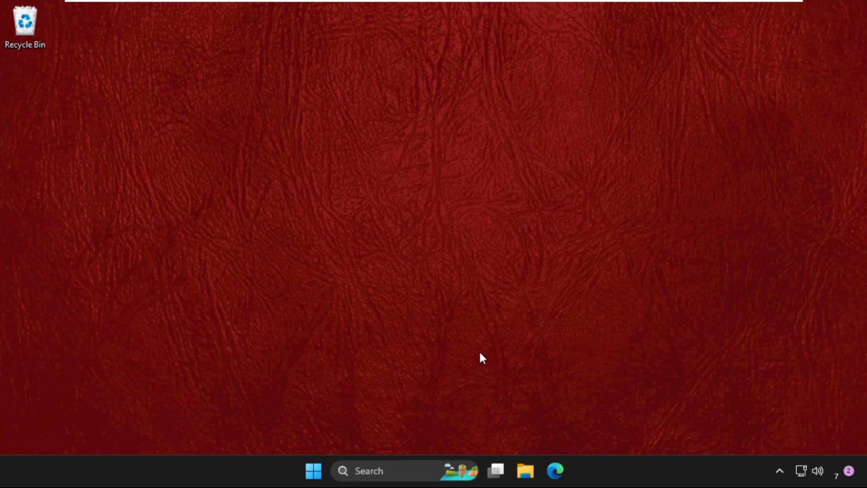